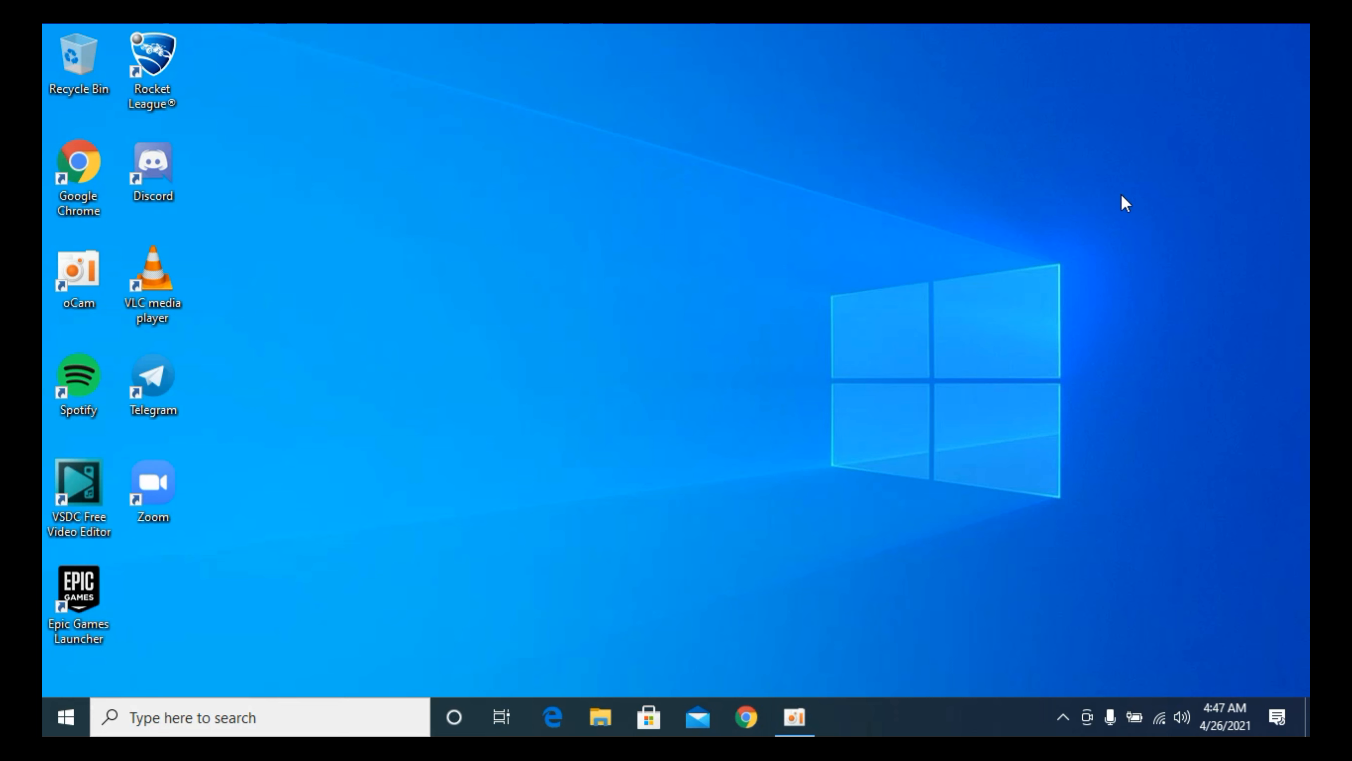
{"action": "mouse_move", "coordinate": [211, 391]}
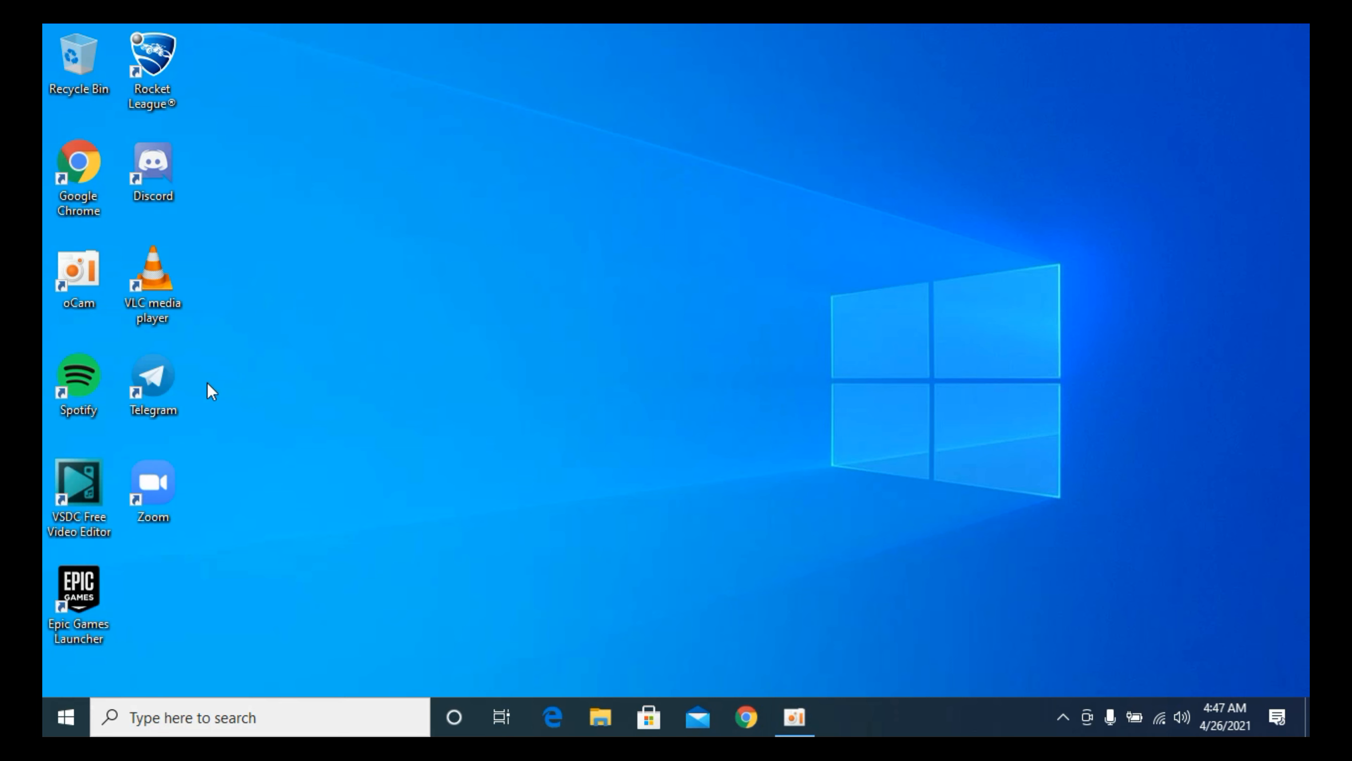
Step: Launch Telegram from the desktop shortcut and show its main side menu
{"action": "double_click", "coordinate": [152, 376]}
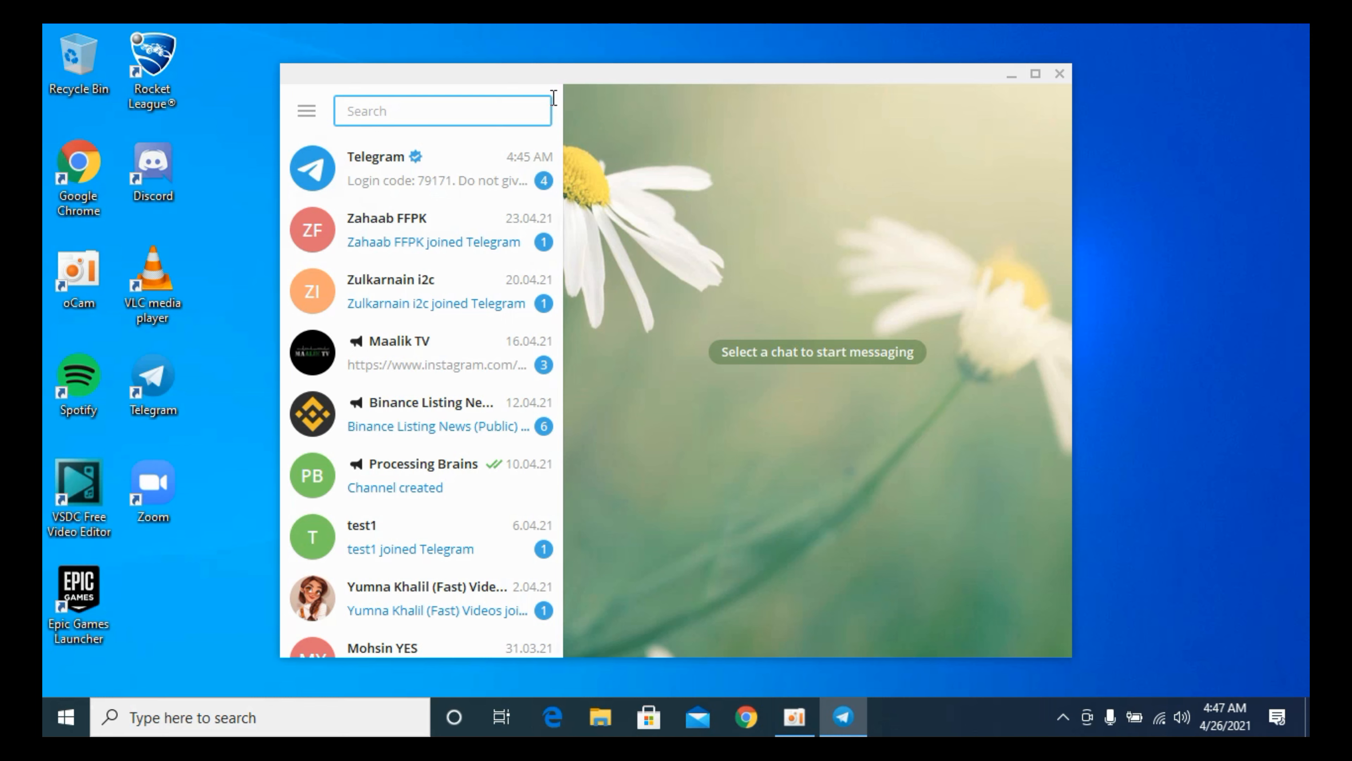
{"action": "mouse_move", "coordinate": [304, 112]}
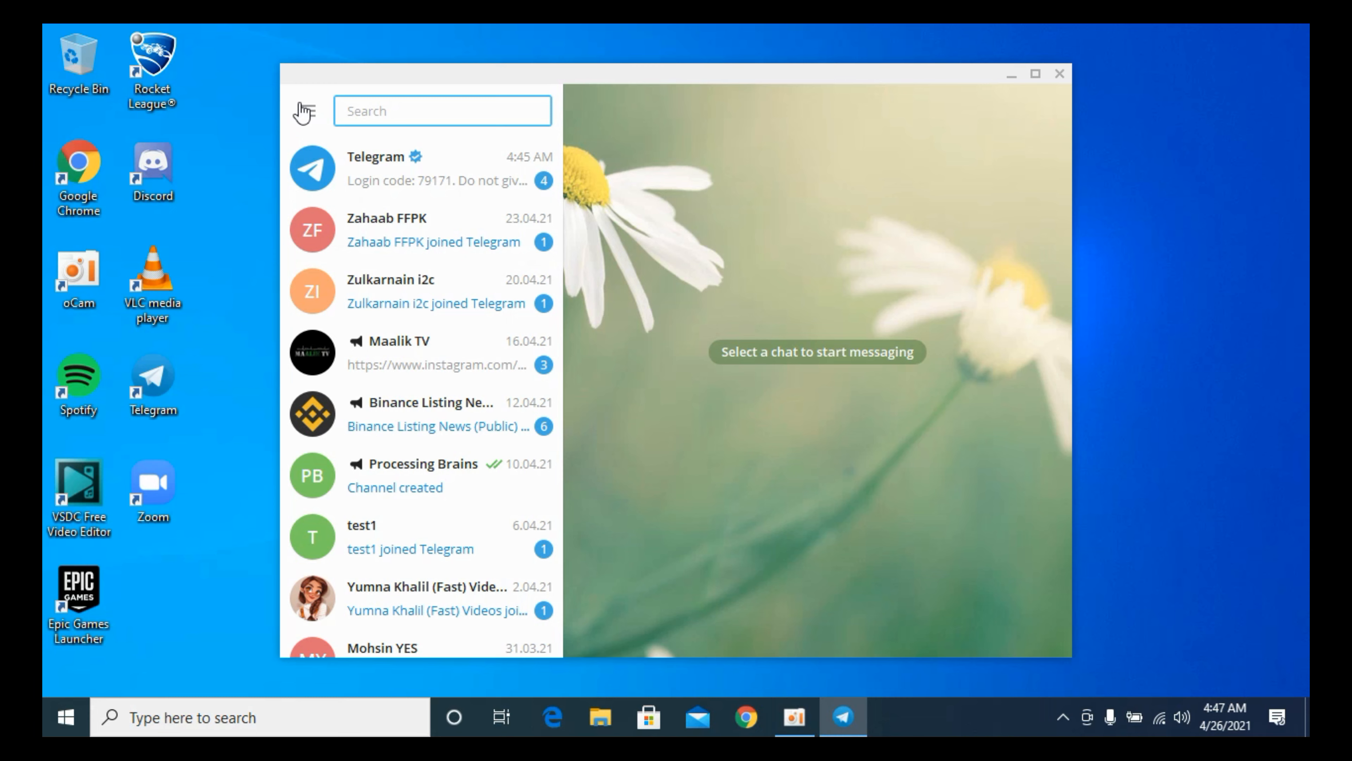
{"action": "left_click", "coordinate": [303, 110]}
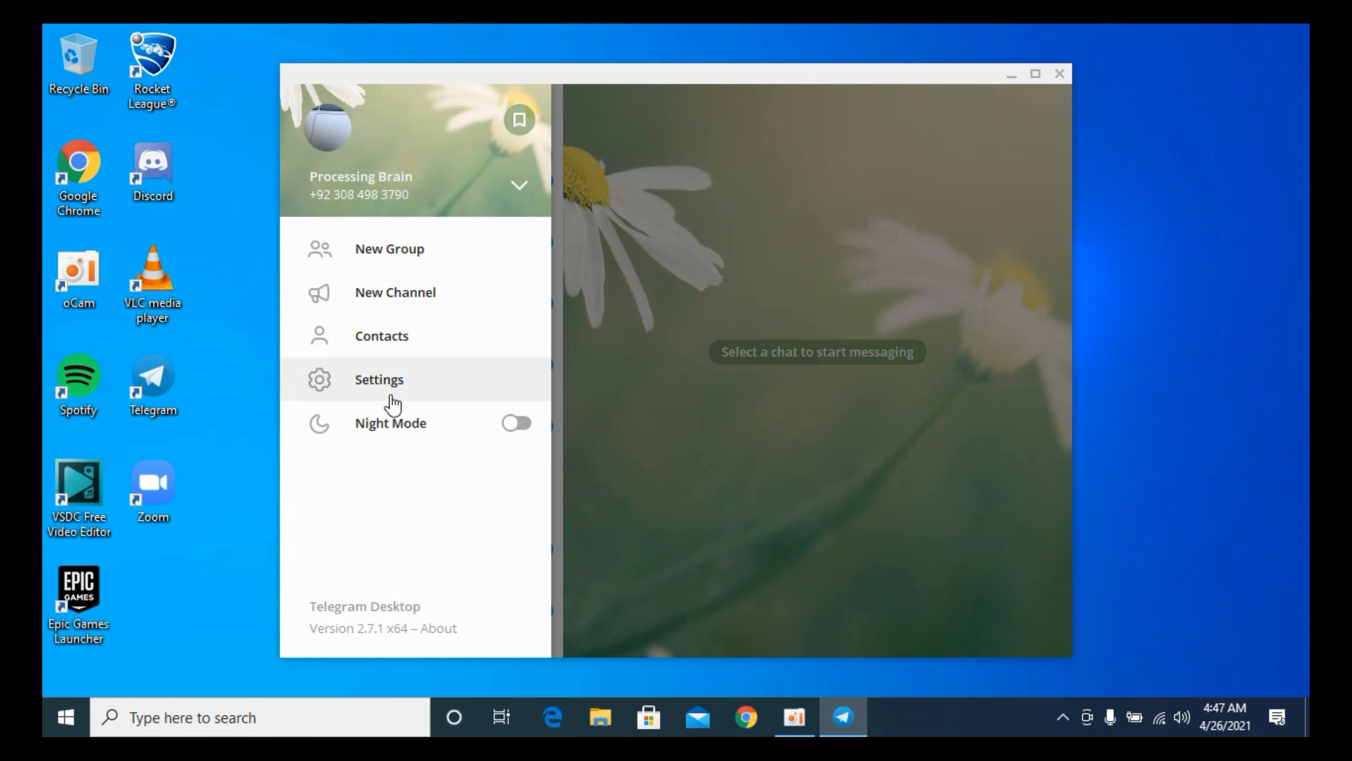
{"action": "mouse_move", "coordinate": [362, 384]}
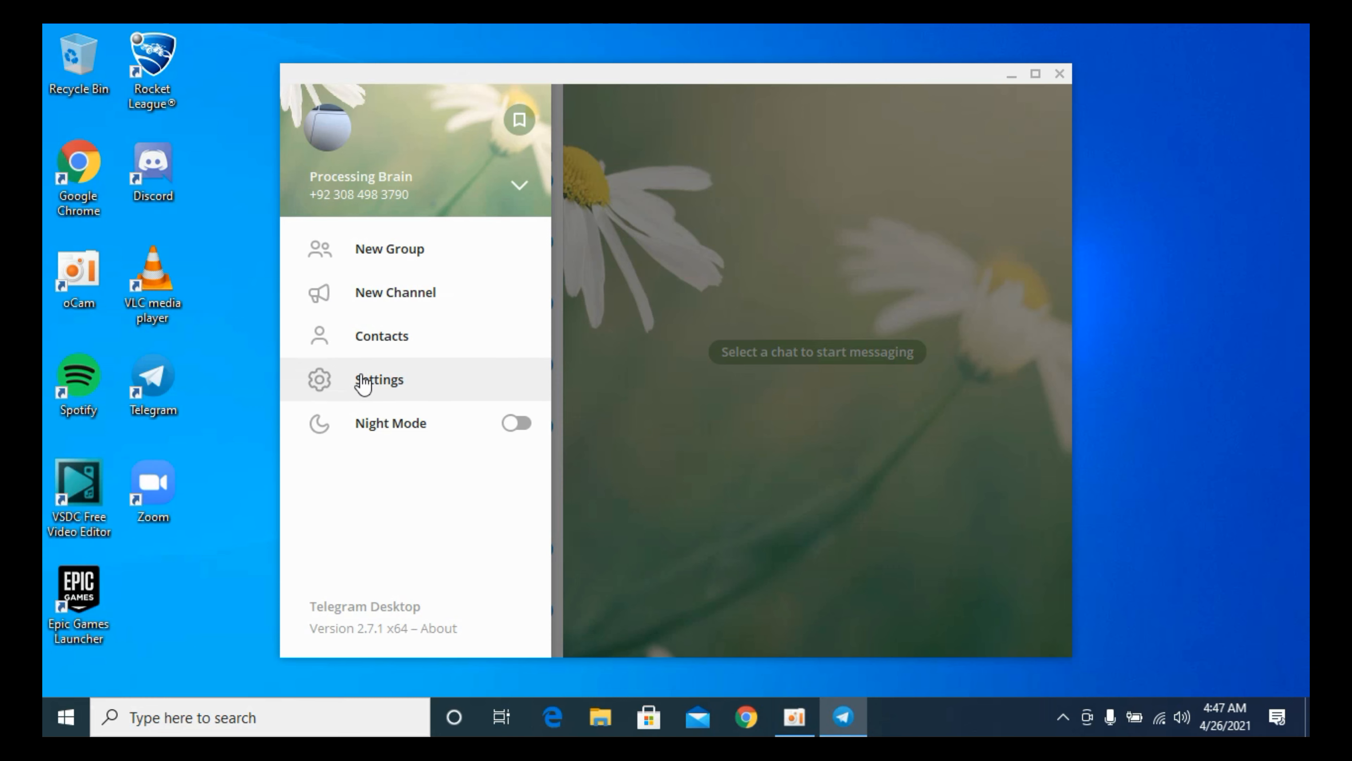
Step: Show the account Settings window with profile, notifications, privacy and language sections
{"action": "left_click", "coordinate": [377, 380]}
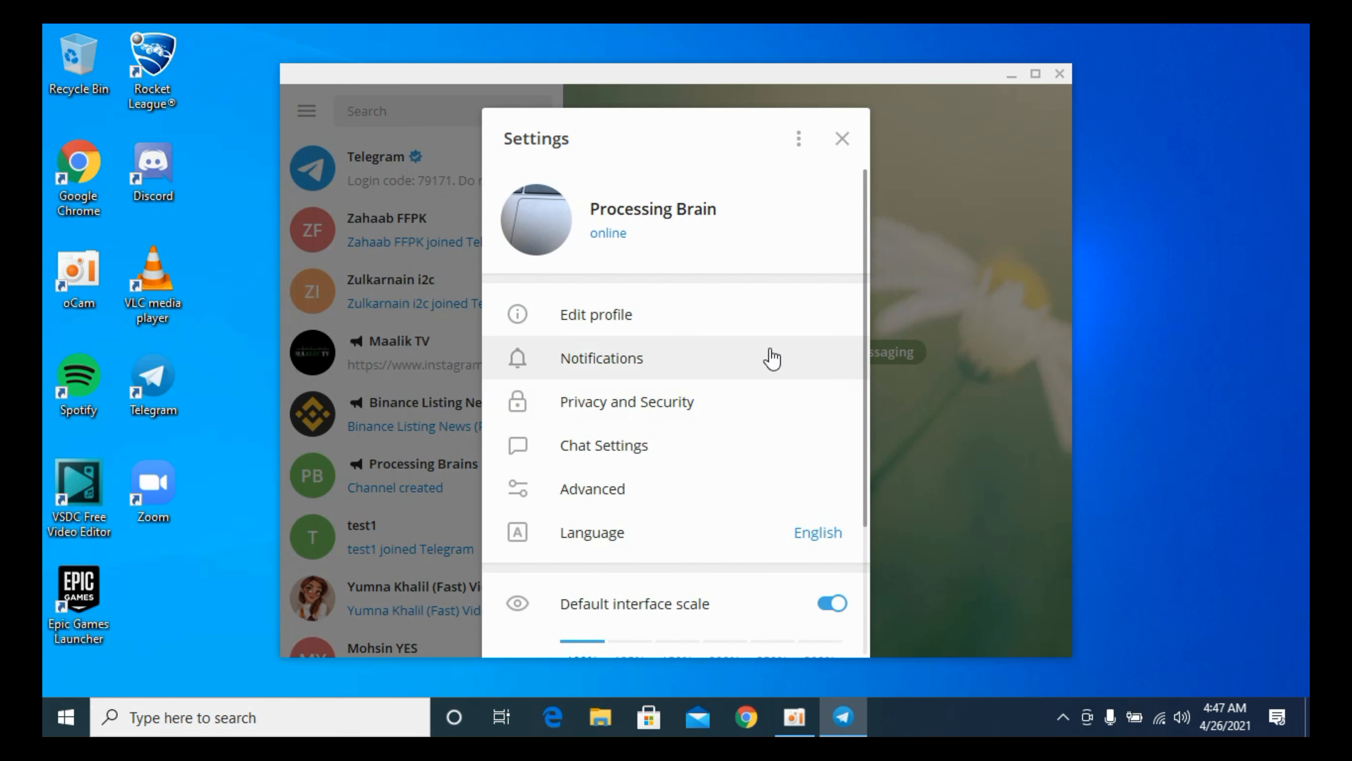
{"action": "scroll", "scroll_direction": "down", "scroll_amount": 3}
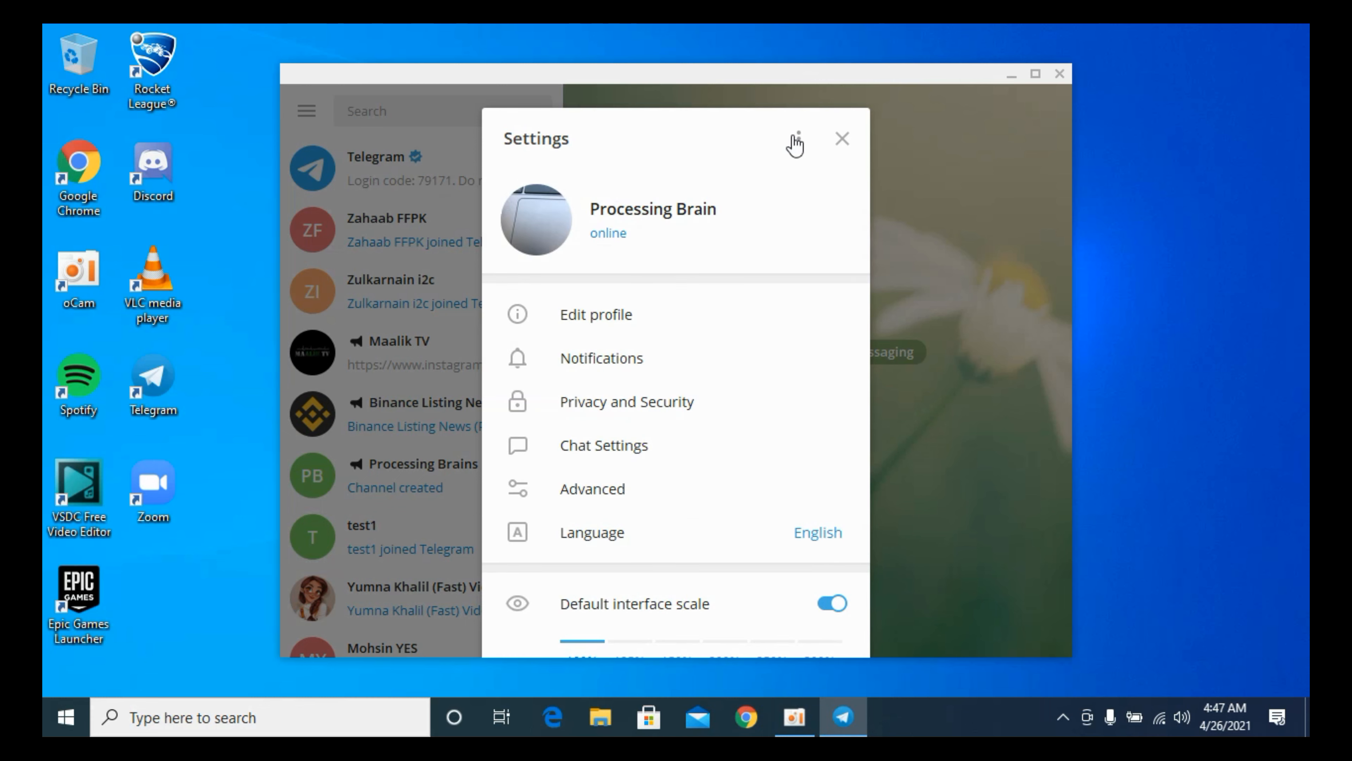
Step: Log out of the account via the three-dot menu and confirm, returning to the welcome screen
{"action": "left_click", "coordinate": [794, 139]}
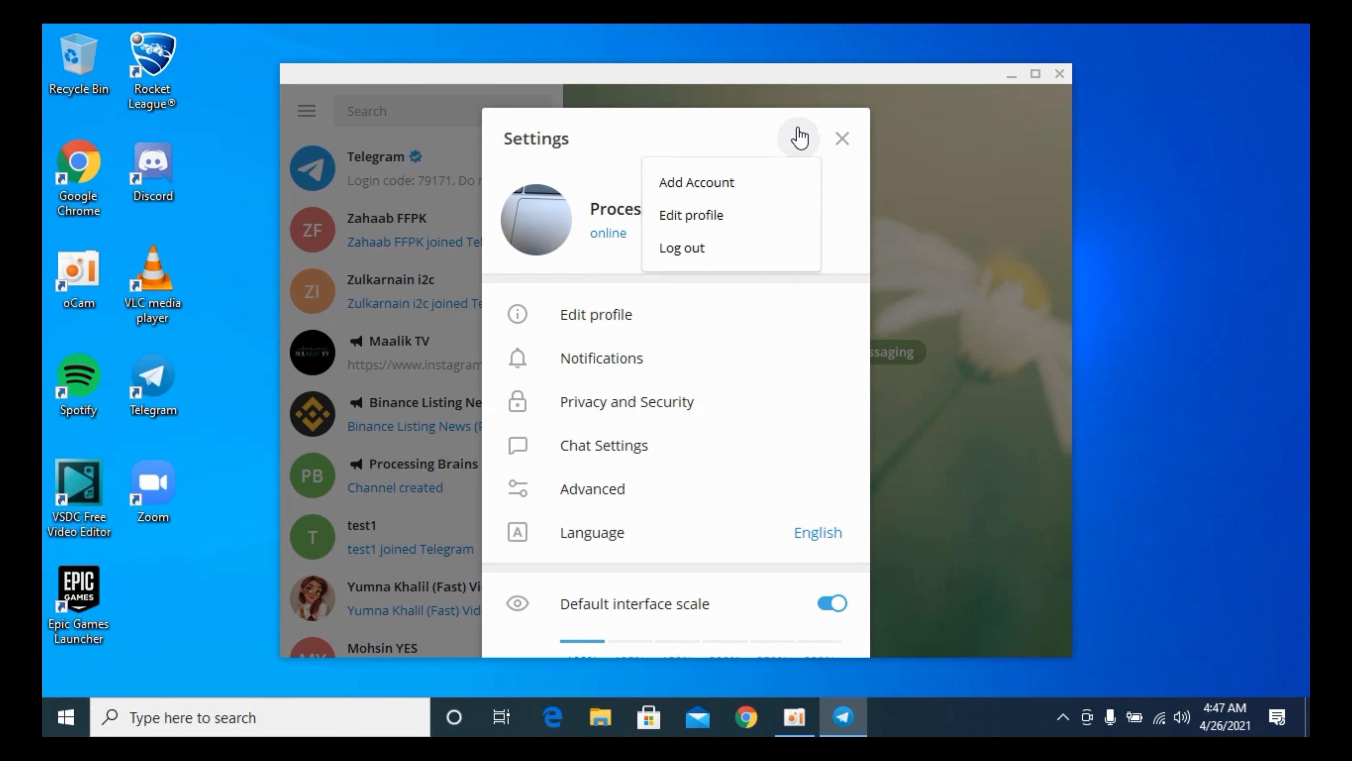
{"action": "mouse_move", "coordinate": [690, 249]}
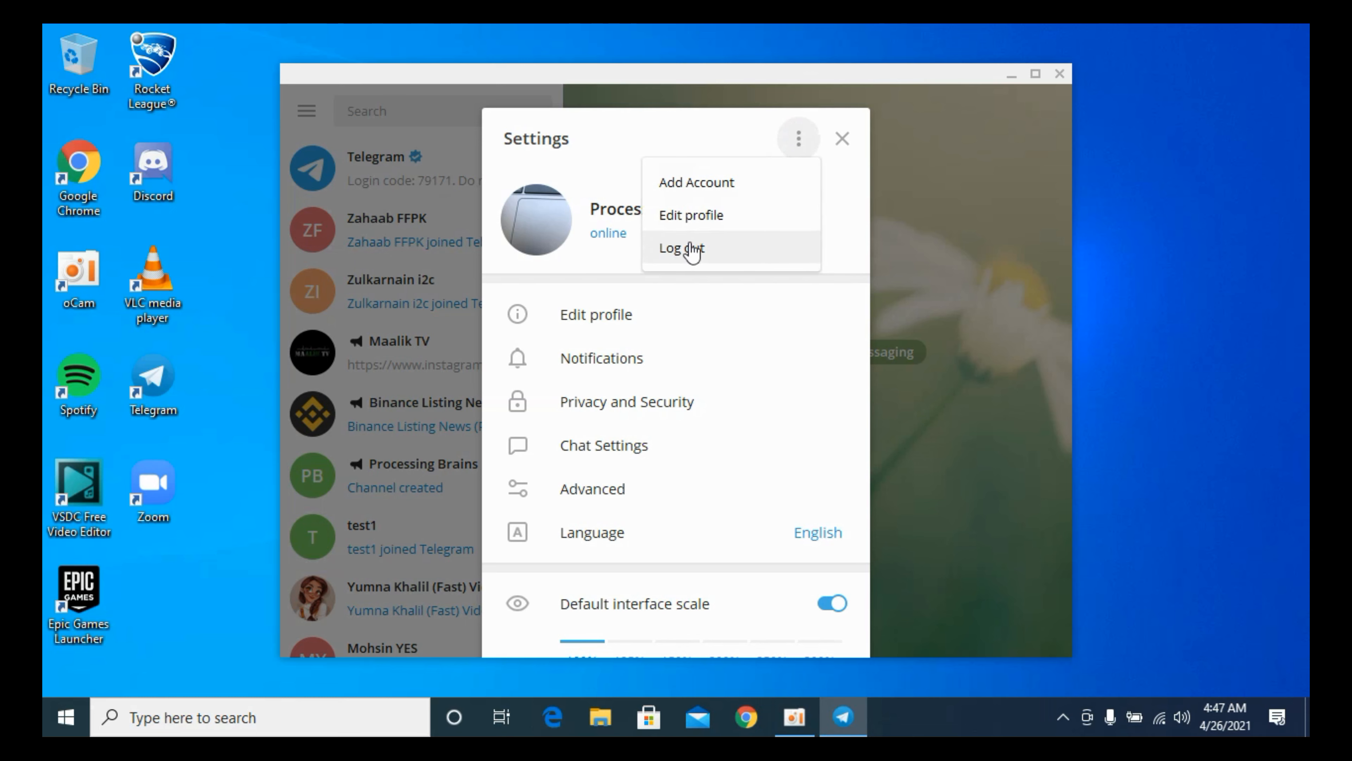
{"action": "left_click", "coordinate": [680, 249]}
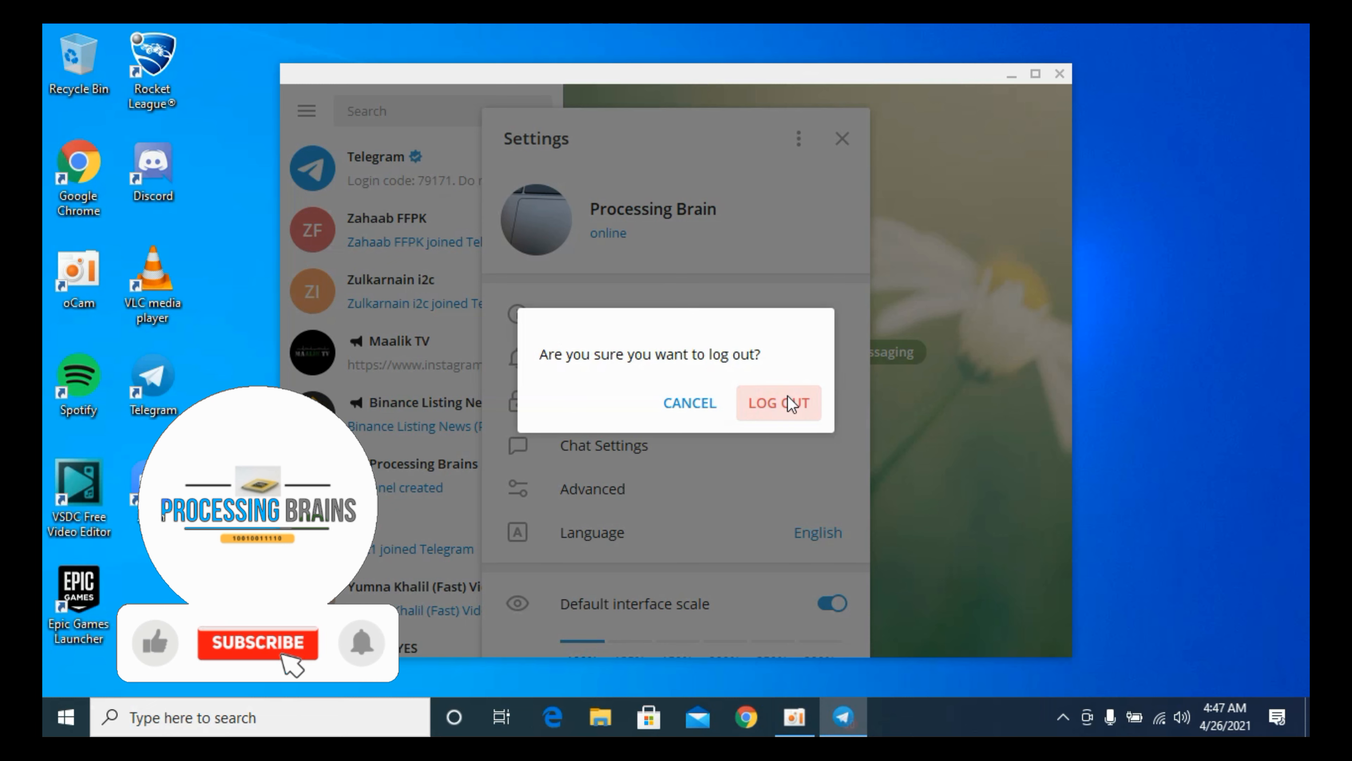
{"action": "left_click", "coordinate": [776, 403]}
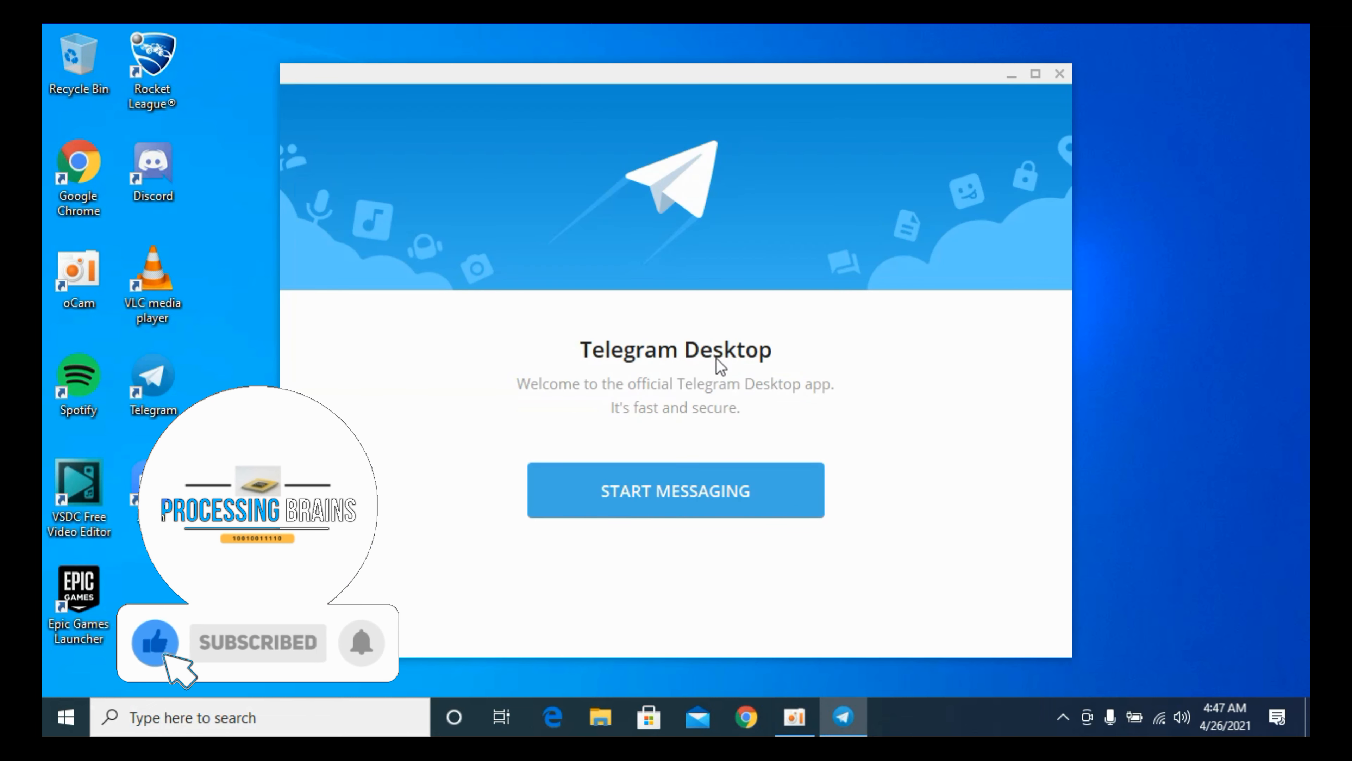
{"action": "left_click", "coordinate": [361, 641]}
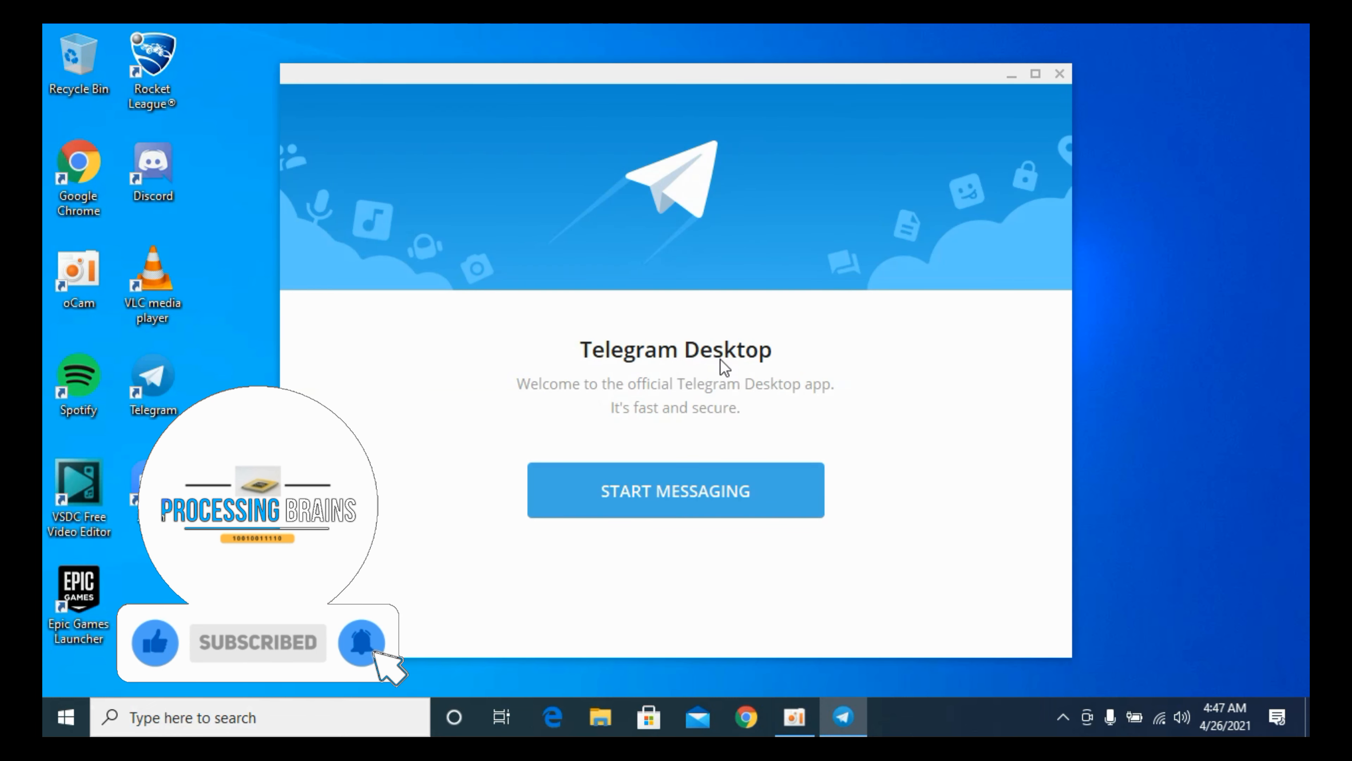